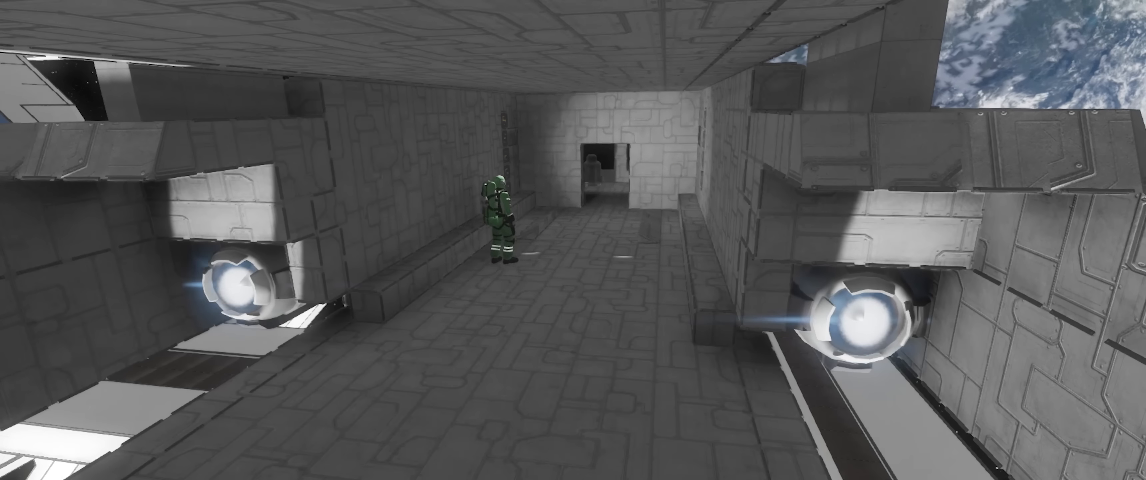
# Set Profile 0 to beam From its targets with the player chosen as the source.
pyautogui.press('w')
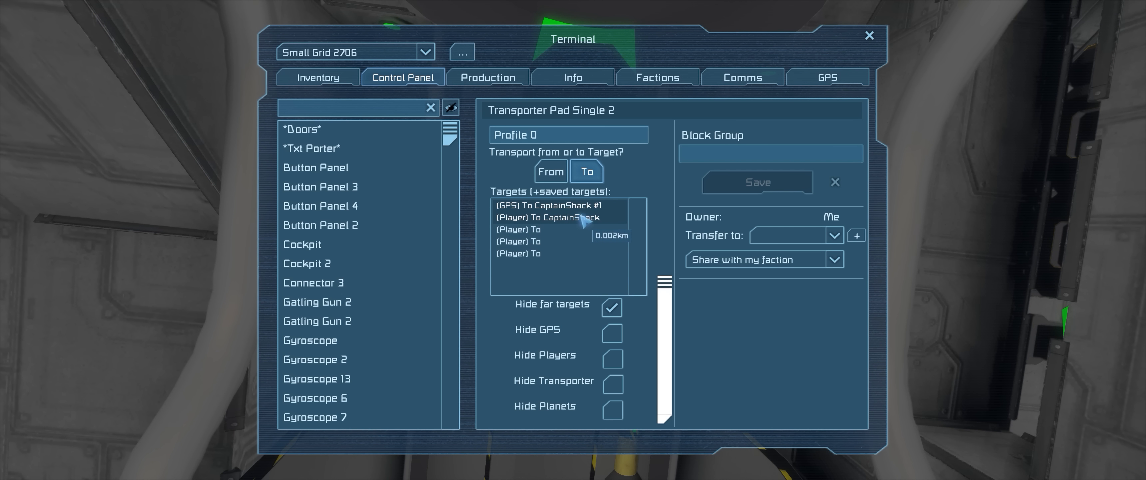
pyautogui.moveTo(579, 261)
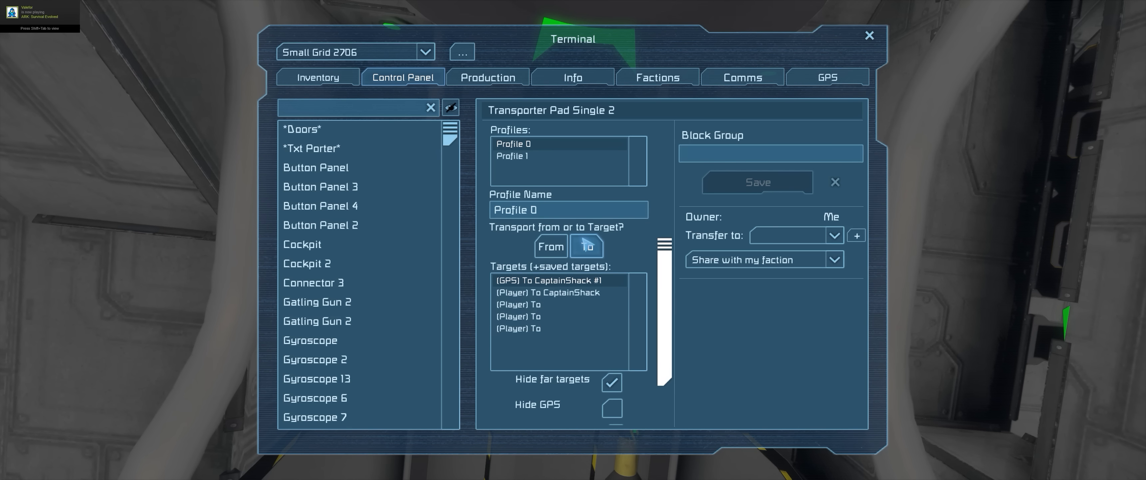
pyautogui.click(512, 156)
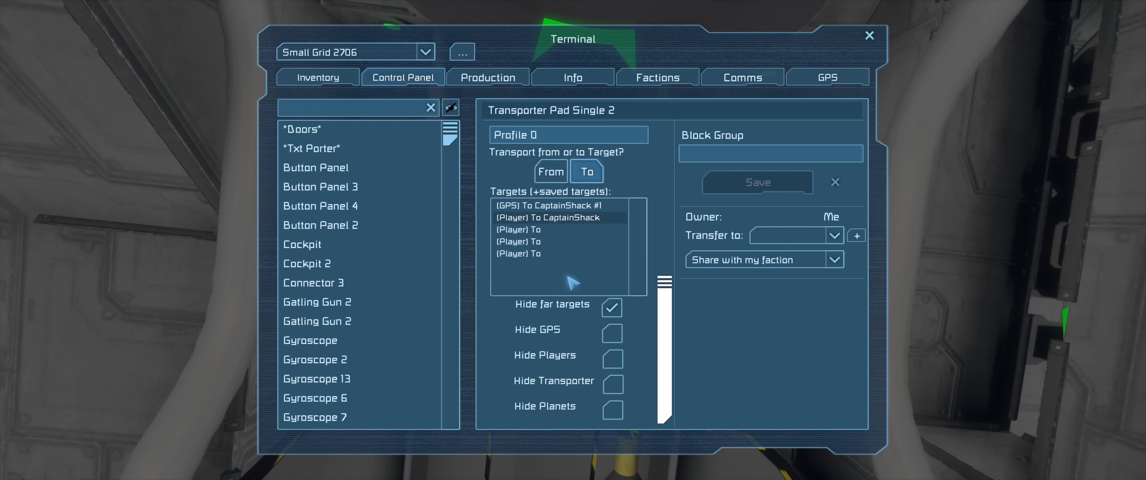
pyautogui.click(550, 171)
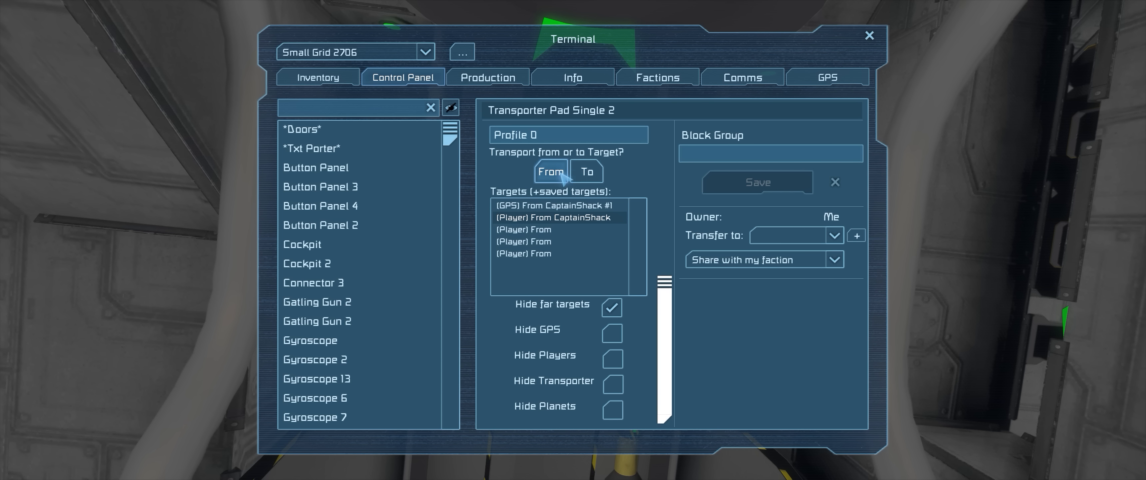
pyautogui.moveTo(568, 212)
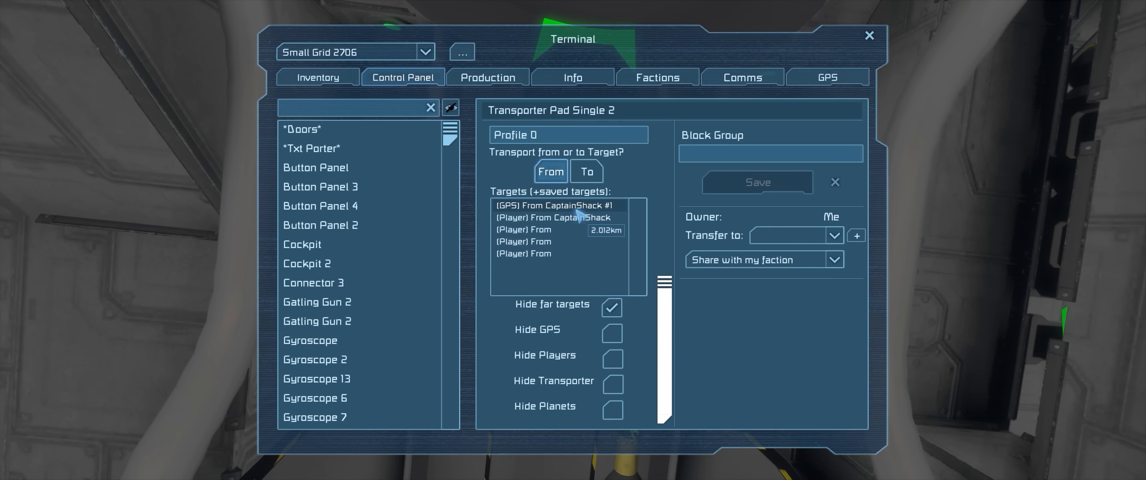
pyautogui.click(870, 34)
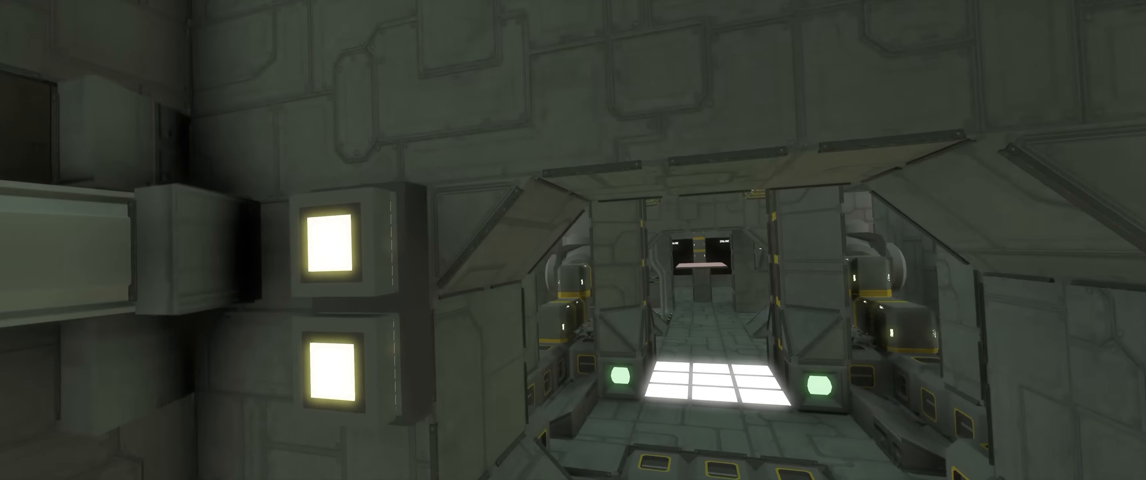
pyautogui.moveTo(573, 240)
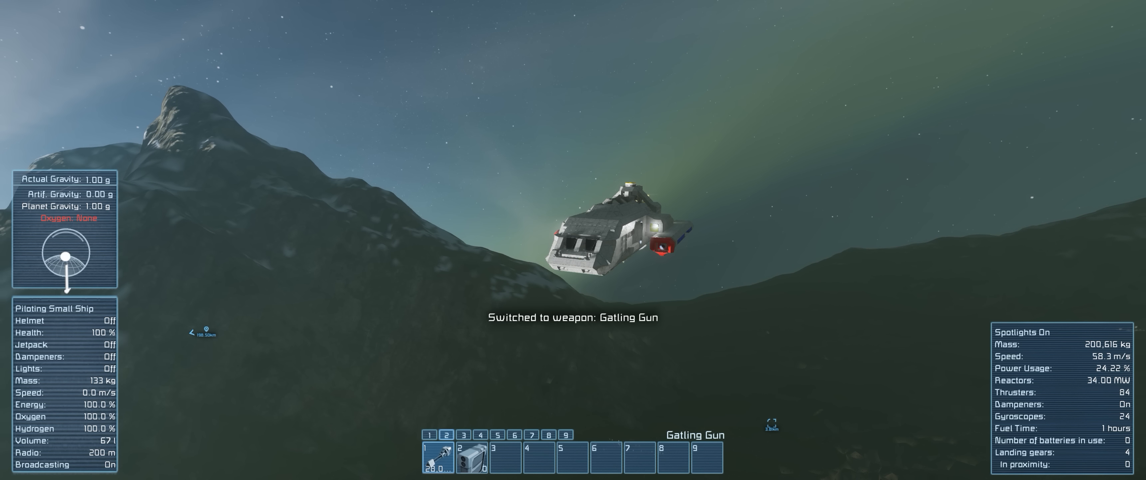
# Arm the Gatling Gun from toolbar slot 1 while flying over the mountains.
pyautogui.press('V')
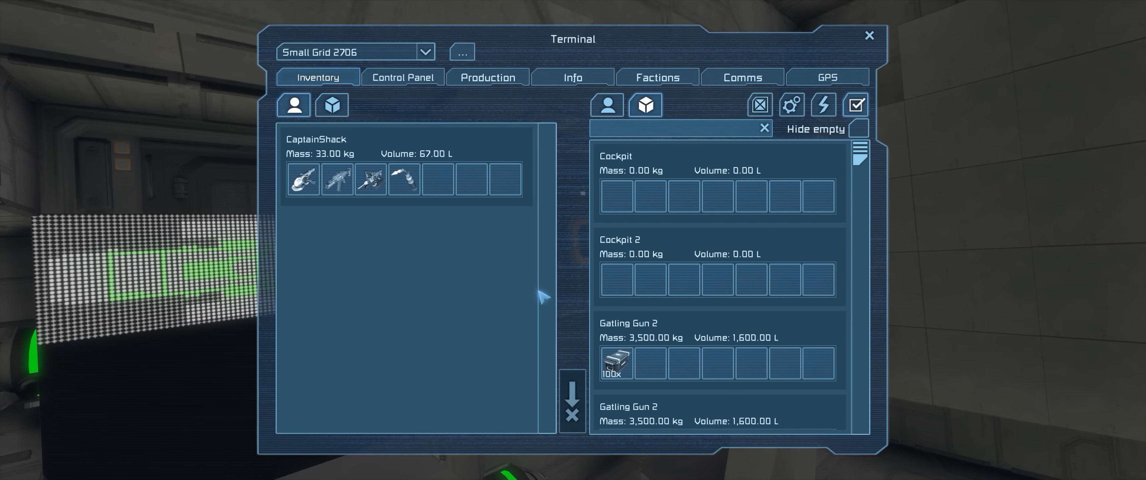
# Review Transporter Pad Single 2's Profile 0 From targets in the Control Panel.
pyautogui.click(870, 35)
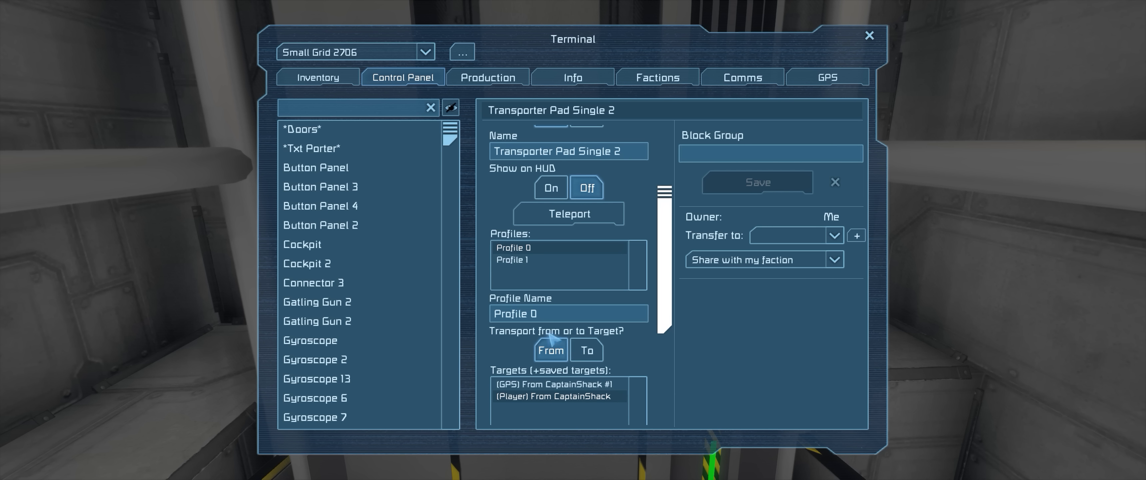
# Set Profile 0 to transport To its targets and check the saved GPS point's coordinates.
pyautogui.click(586, 350)
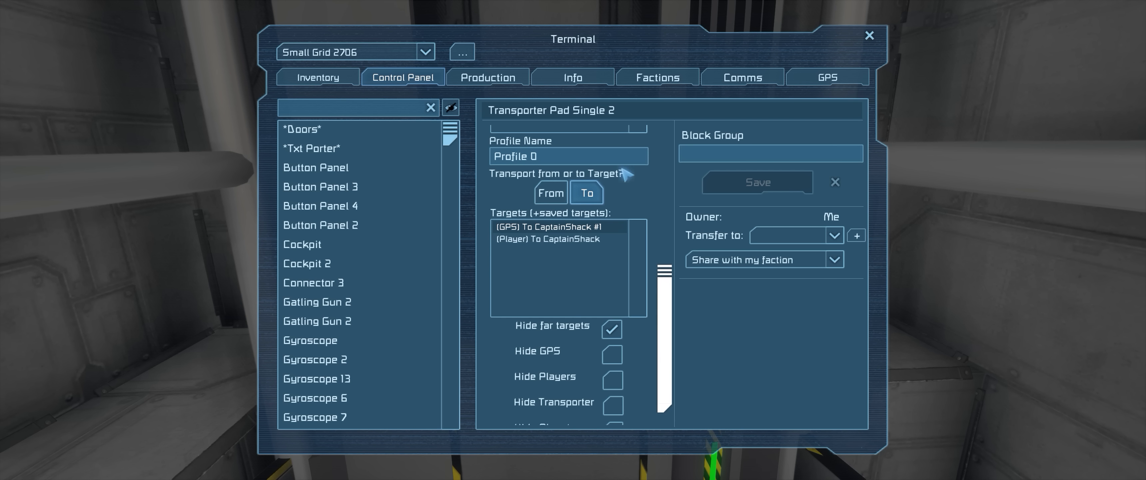
pyautogui.click(828, 77)
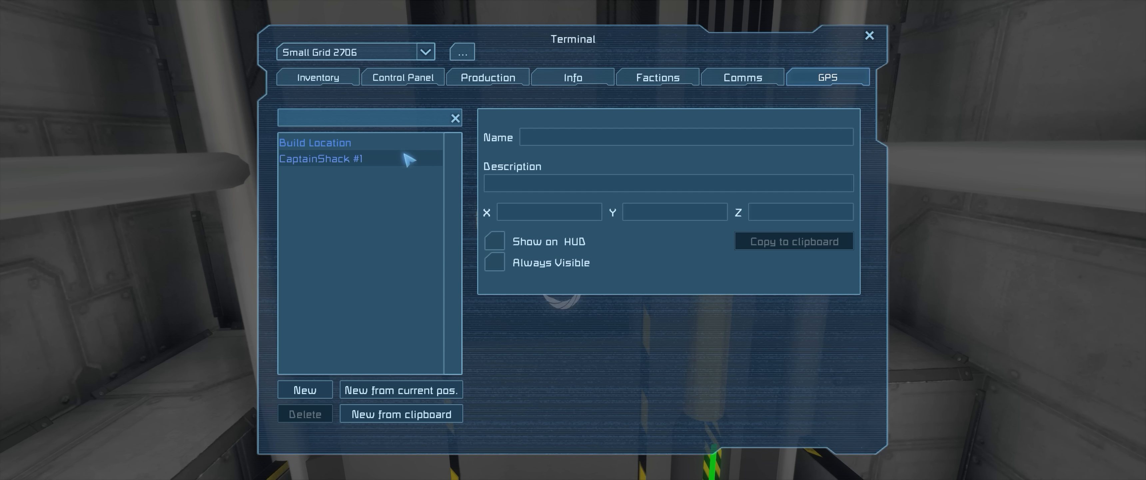
pyautogui.click(323, 160)
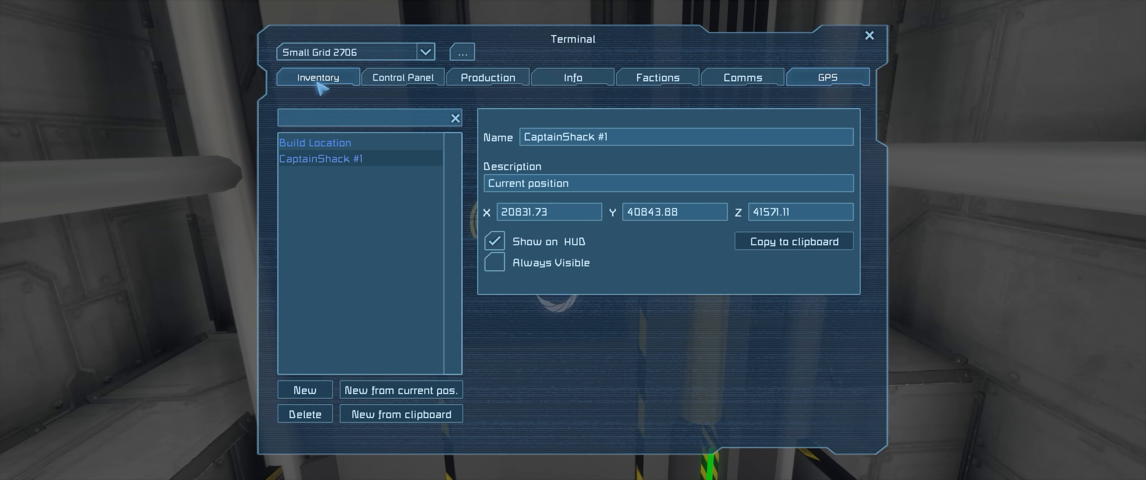
pyautogui.click(402, 77)
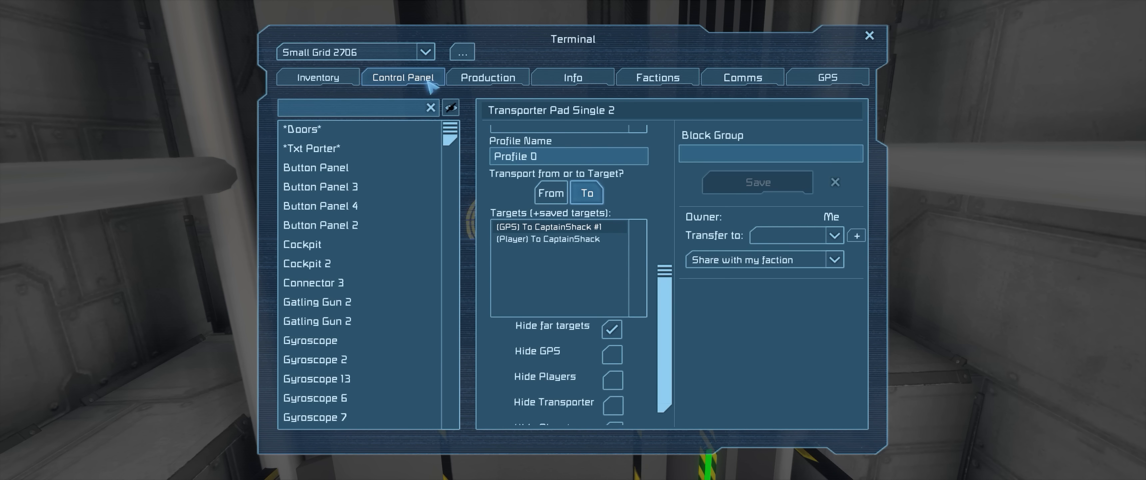
pyautogui.scroll(-3)
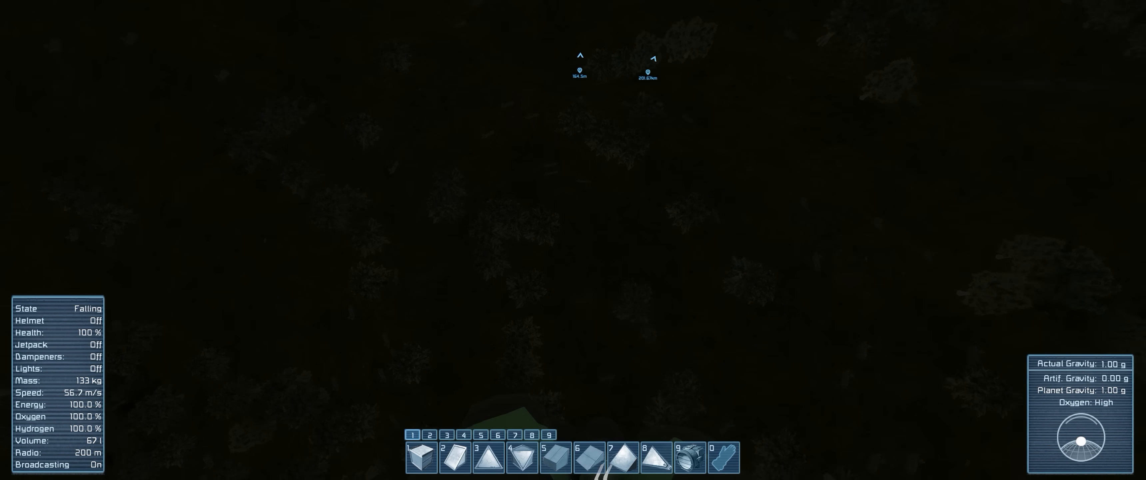
# Turn on the jetpack after being beamed down toward the planet.
pyautogui.press('J')
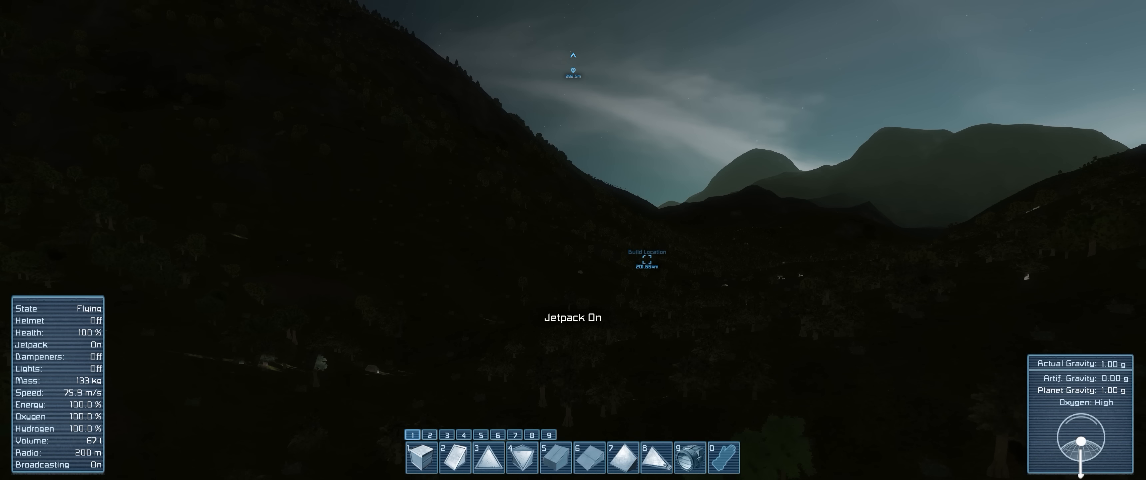